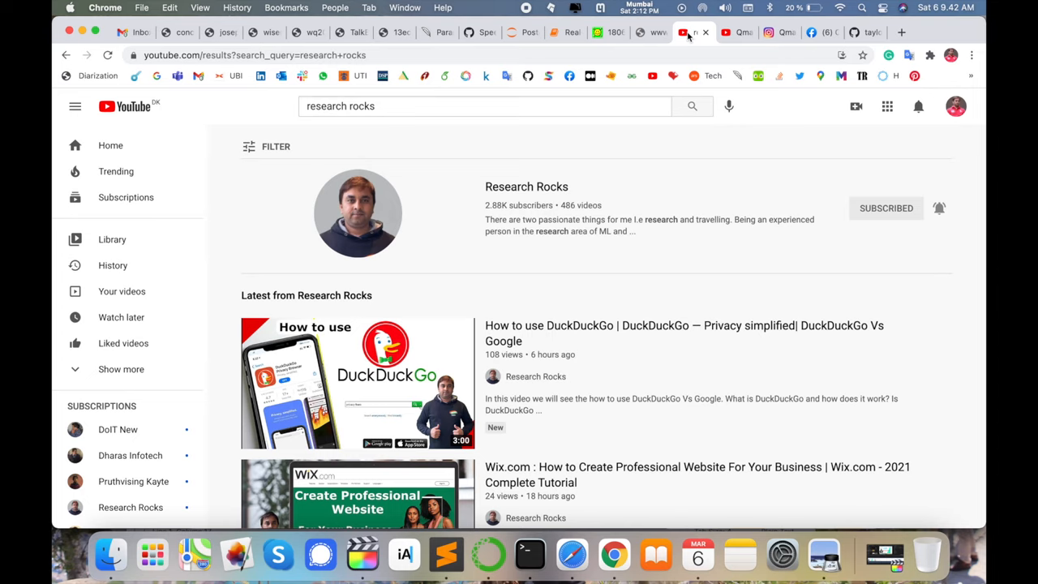
Step: Search Google for 'cloudconvert' from a new tab using the search suggestion
left_click(694, 33)
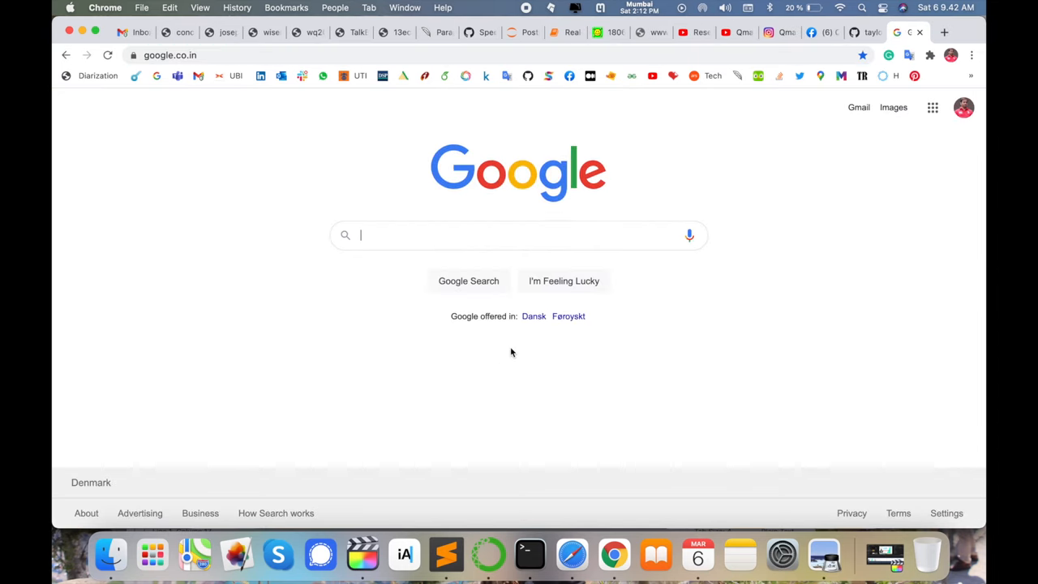
type("c")
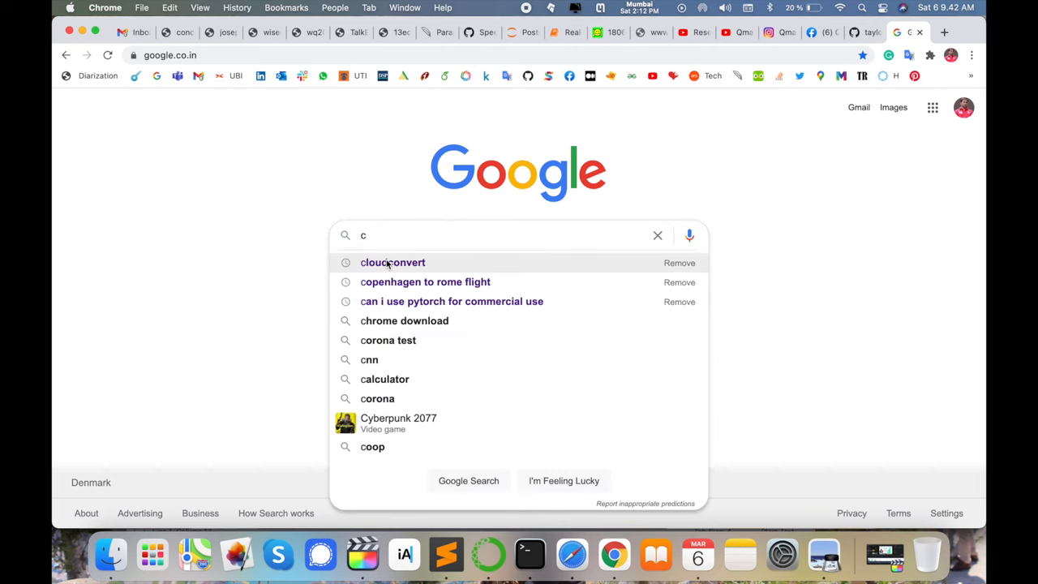
left_click(393, 262)
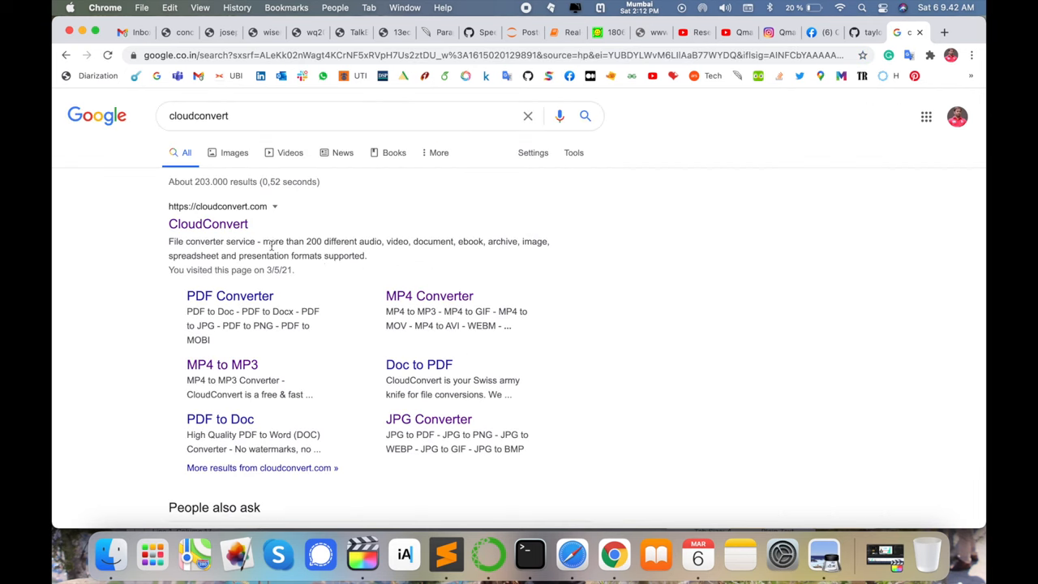
Step: Open the CloudConvert site from the results and browse its homepage
left_click(208, 224)
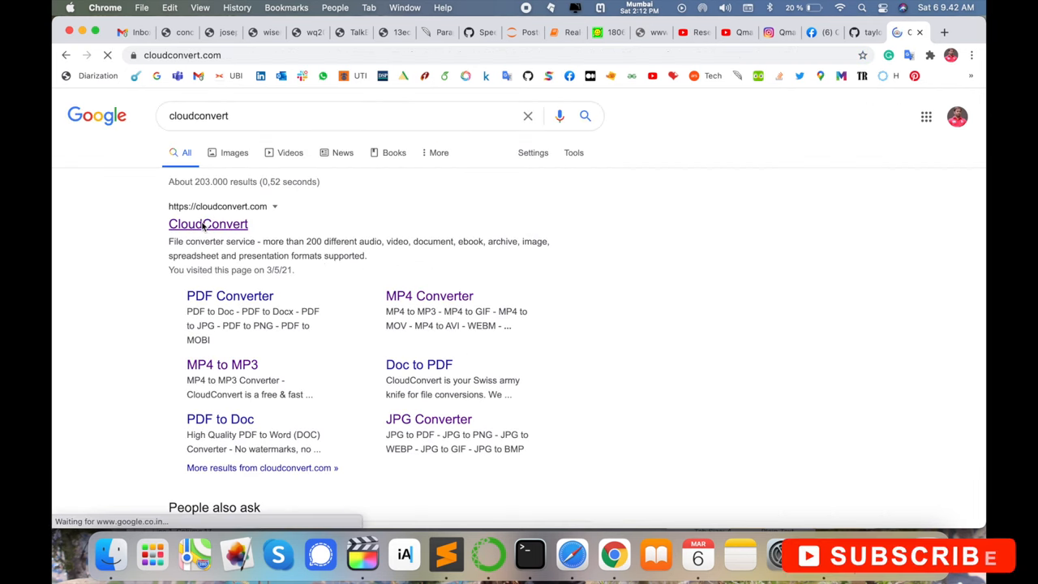
left_click(207, 224)
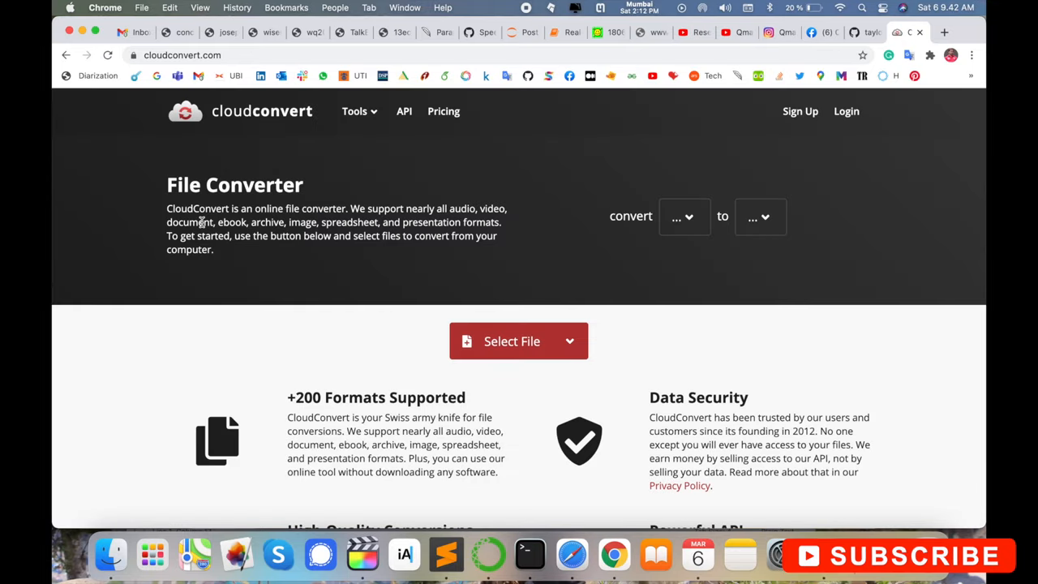
scroll("down", 3)
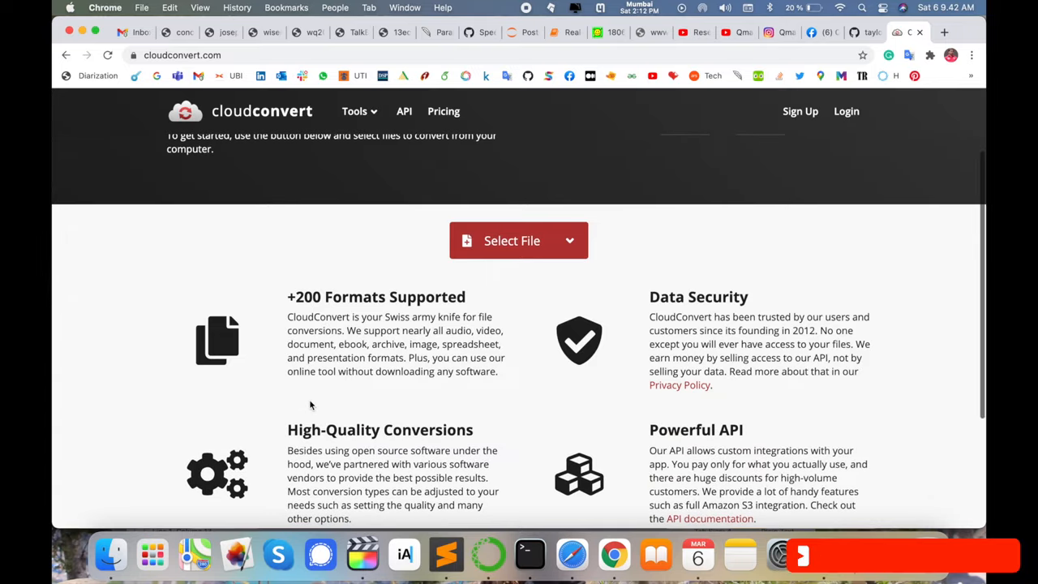
scroll("down", 3)
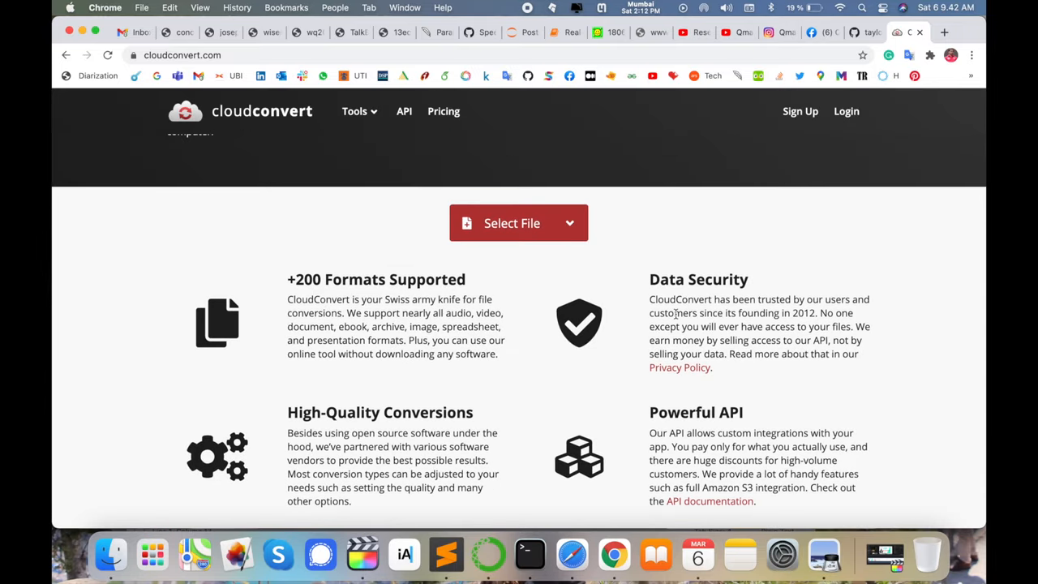
scroll("down", 3)
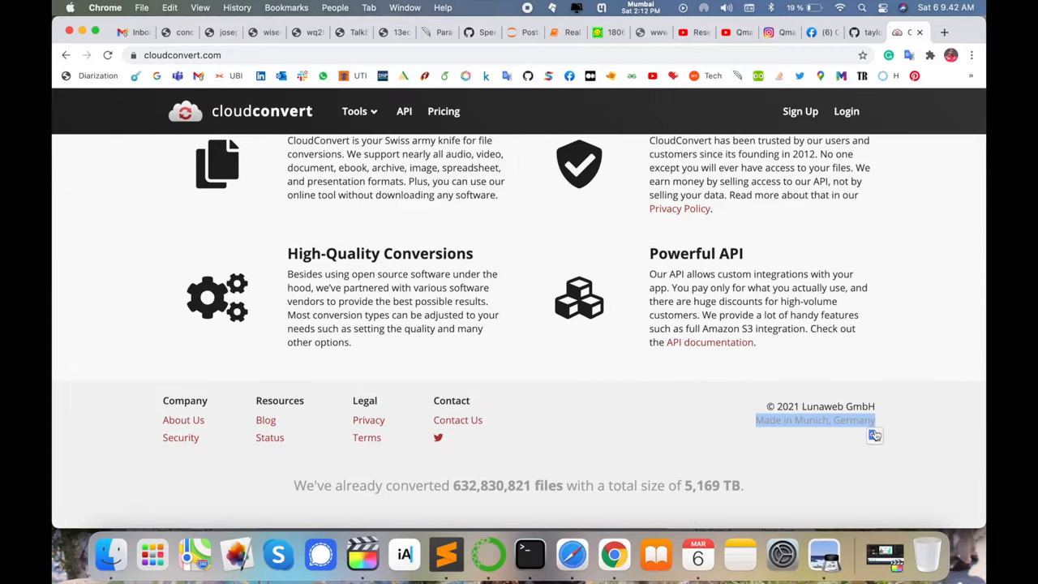
scroll("up", 3)
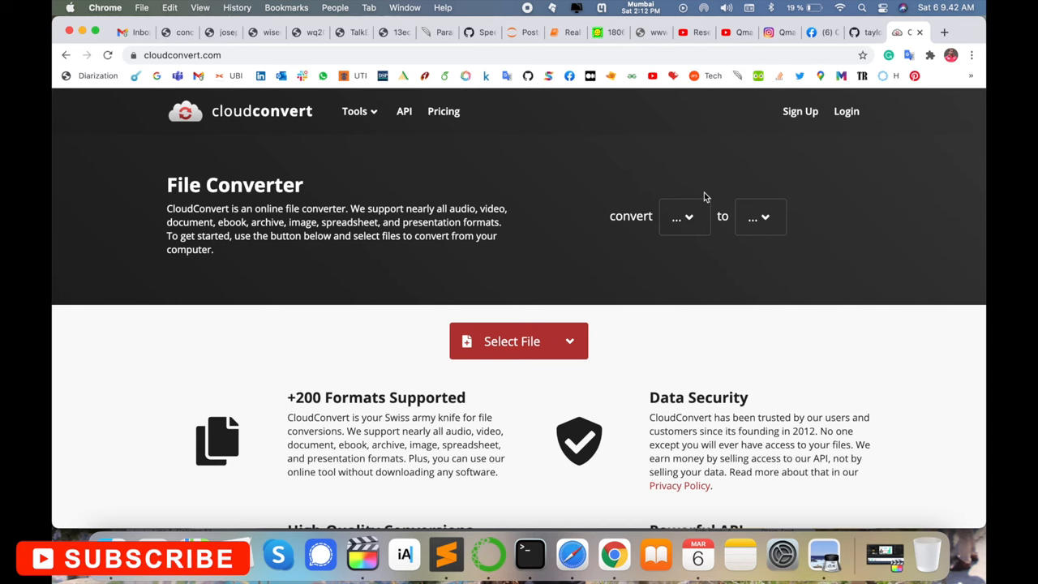
Step: Sign up for CloudConvert with a Google account
left_click(800, 111)
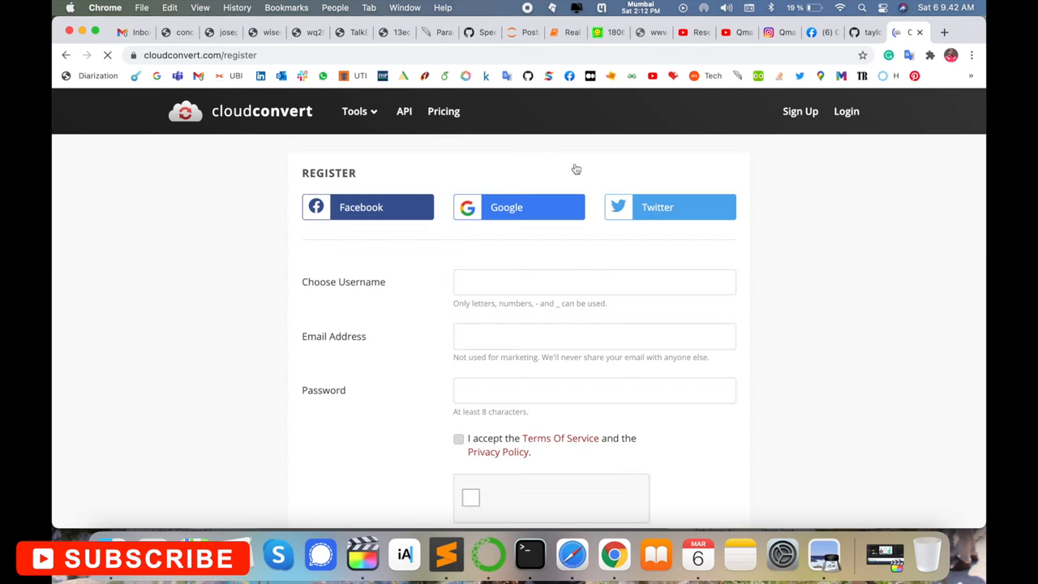
left_click(517, 207)
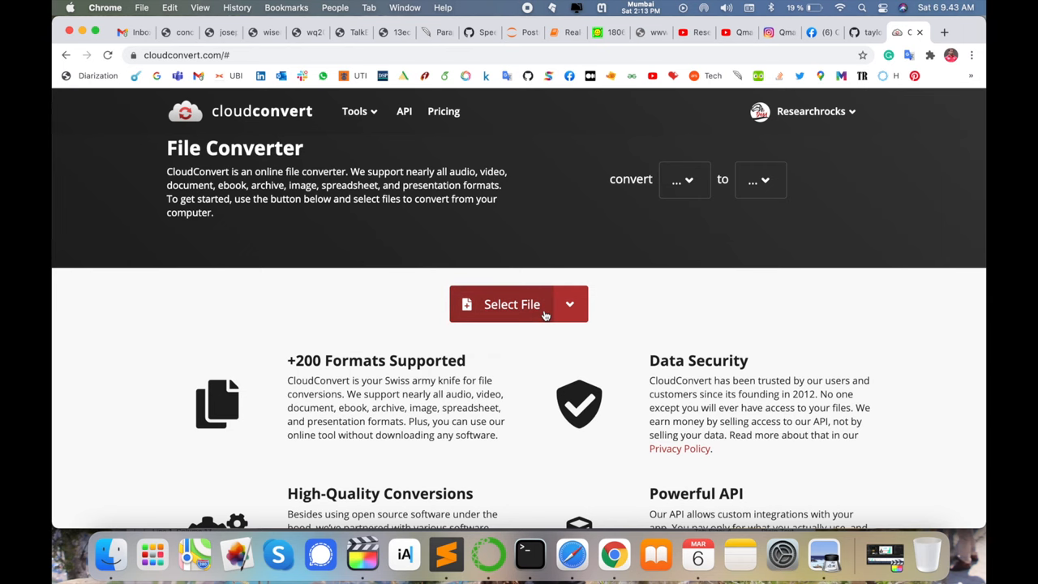
mouse_move(527, 315)
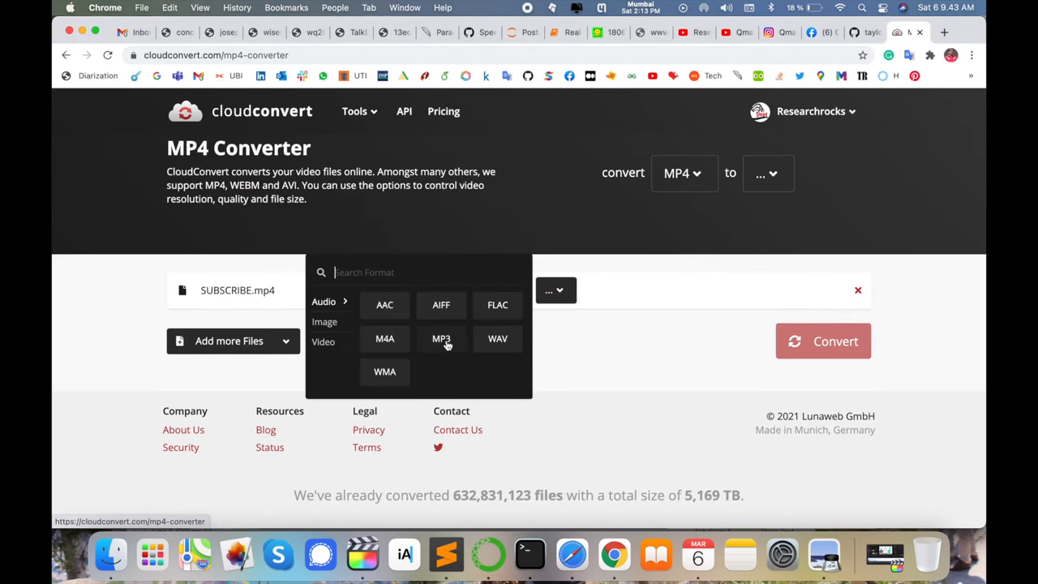
Step: Convert SUBSCRIBE.mp4 to MP3, download it, and reveal SUBSCRIBE.mp3 in Finder
left_click(441, 338)
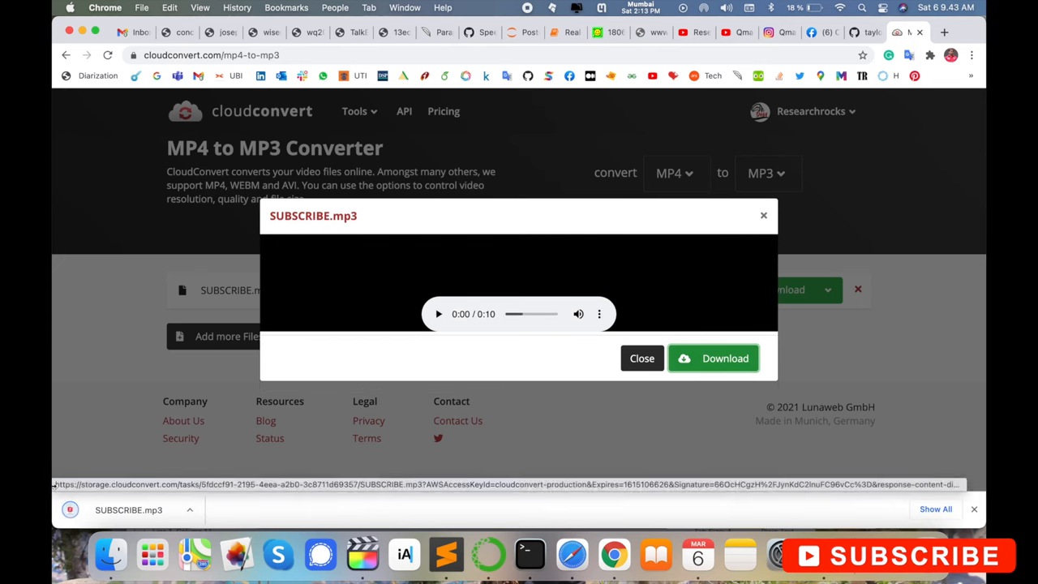
left_click(190, 509)
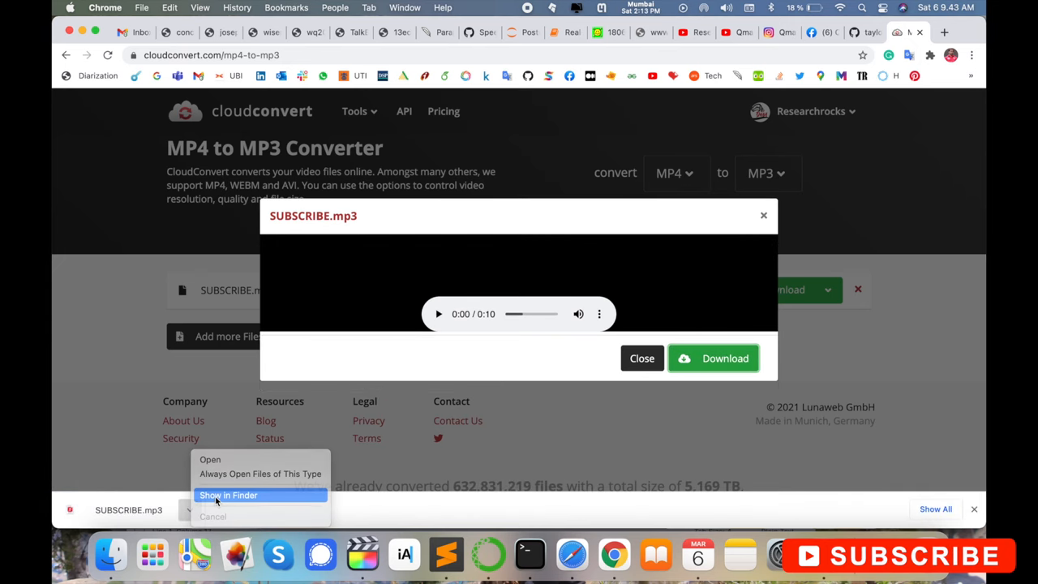
left_click(228, 495)
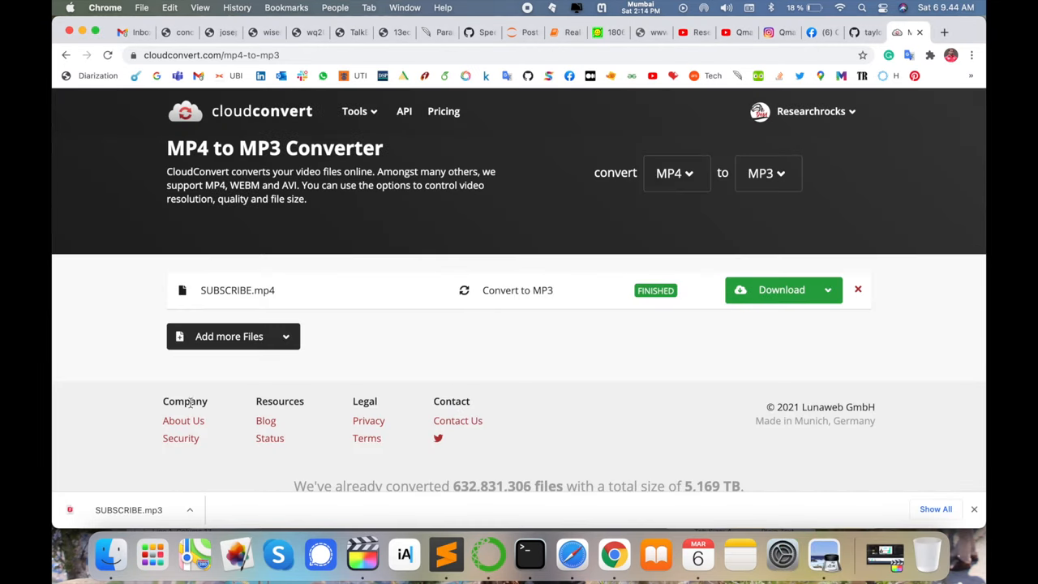
Step: Add SUBSCRIBE.mp3, convert it to WAV, and download SUBSCRIBE.wav to Downloads
left_click(229, 336)
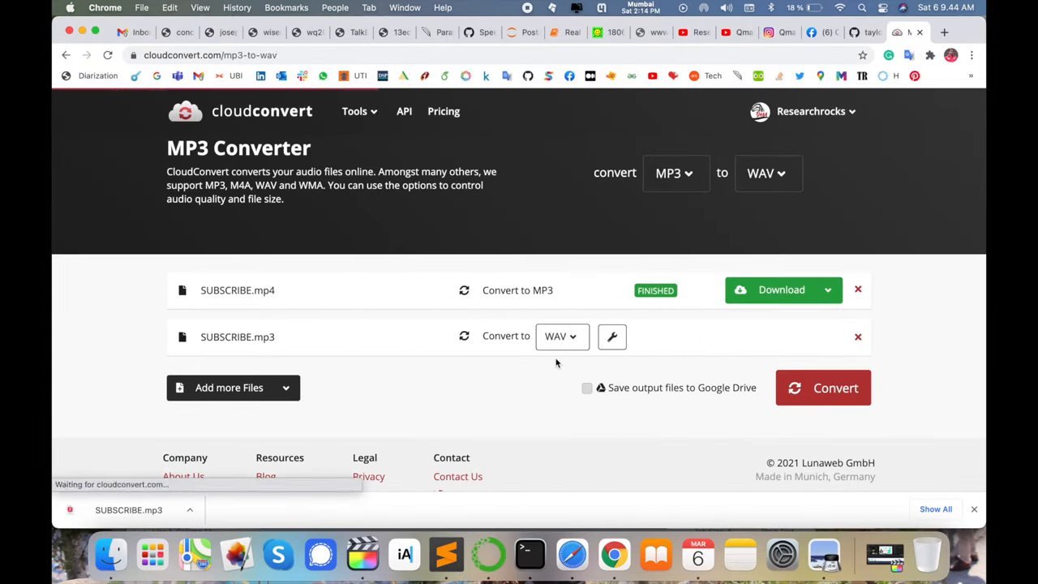
left_click(823, 388)
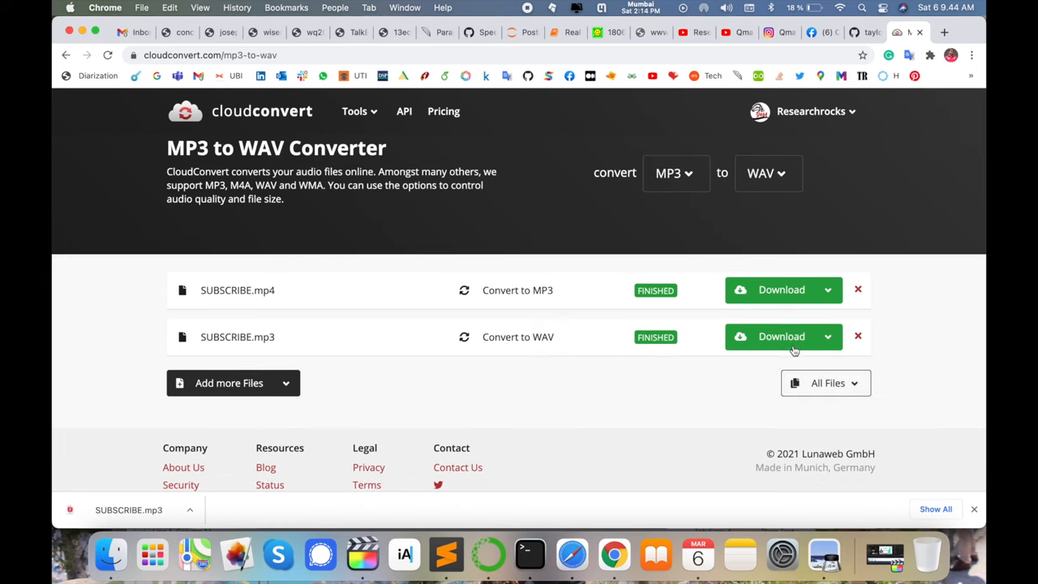
left_click(781, 336)
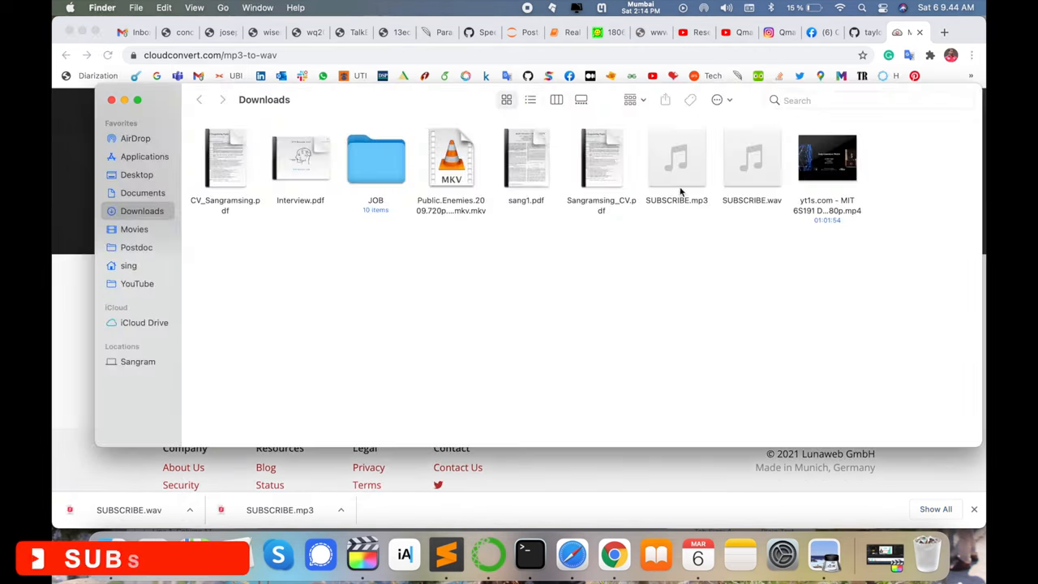
left_click(676, 158)
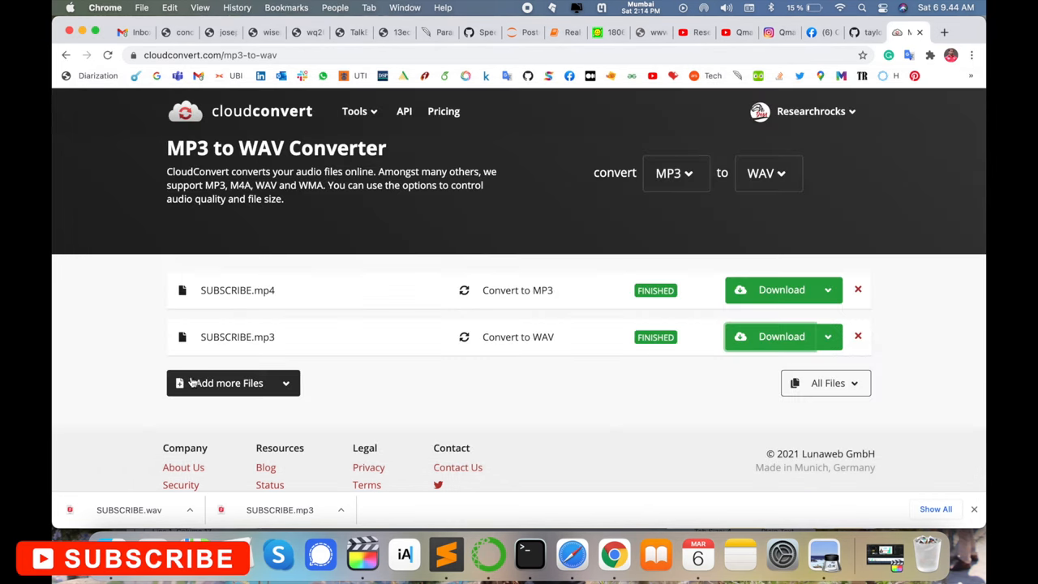
Step: Convert 'How to use CloudConvert.jpg' from Desktop to PNG and download it
left_click(228, 383)
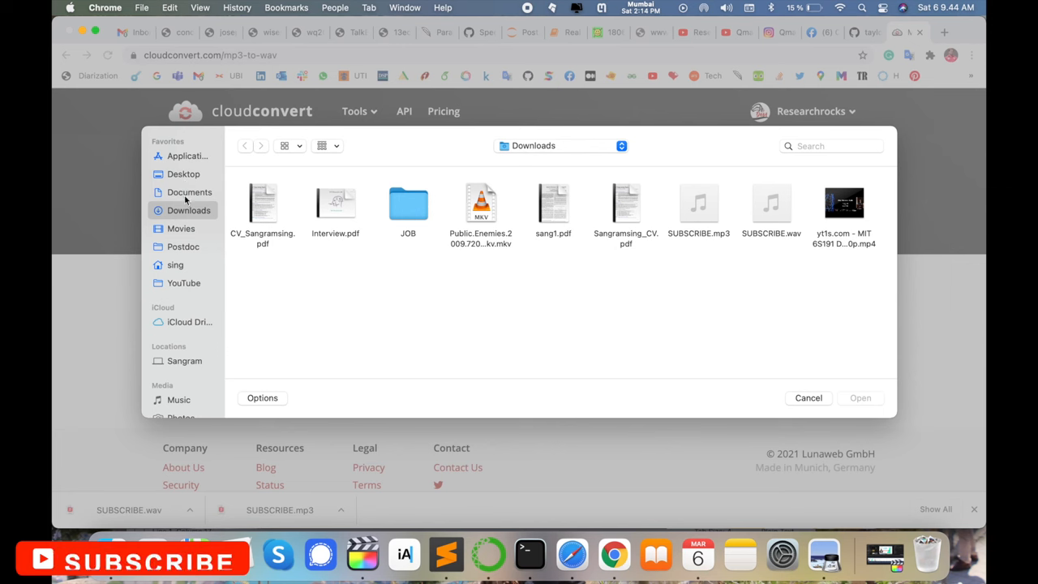
left_click(183, 174)
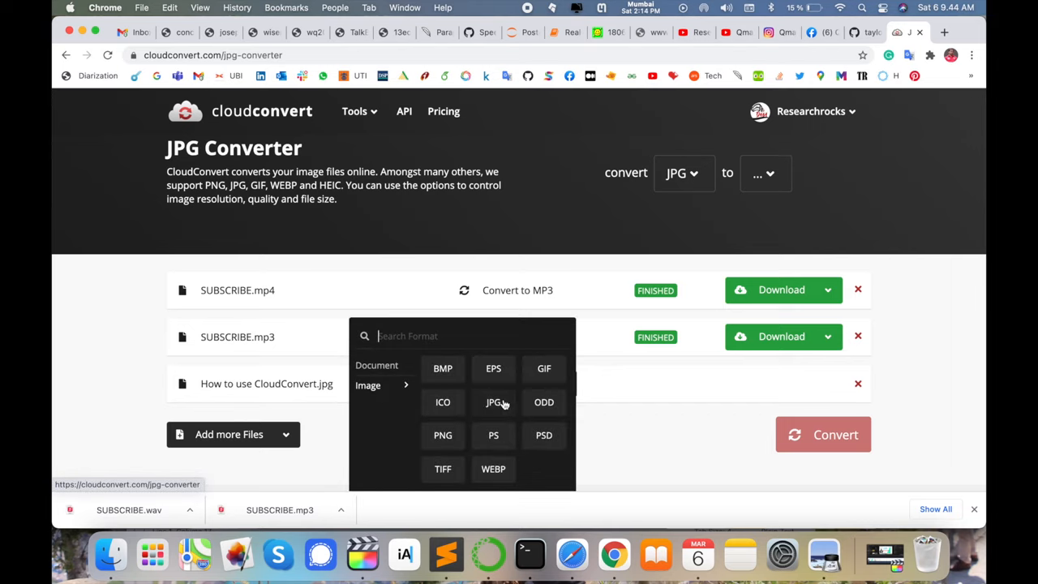
mouse_move(451, 468)
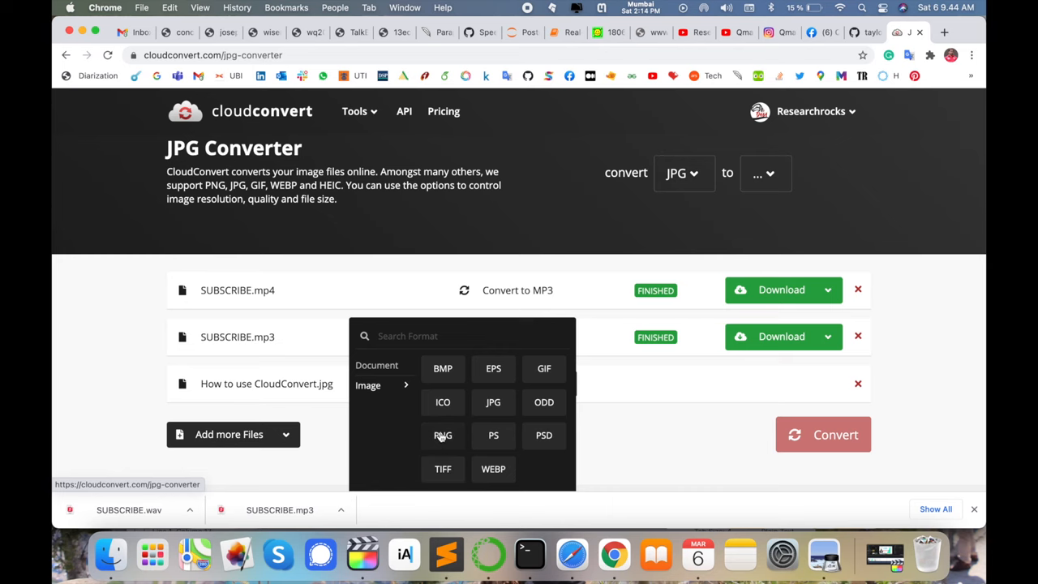
left_click(443, 435)
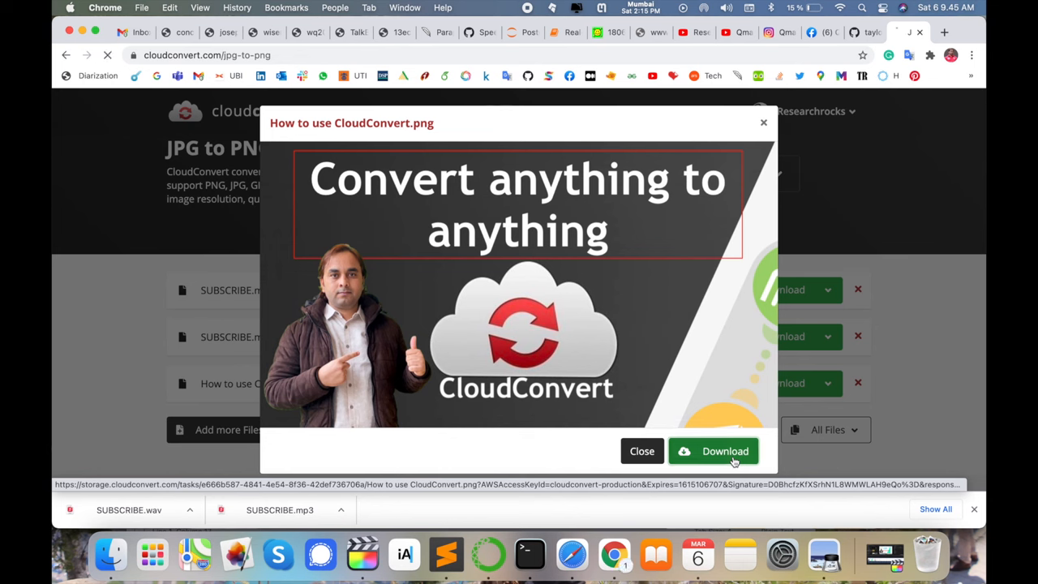
left_click(714, 451)
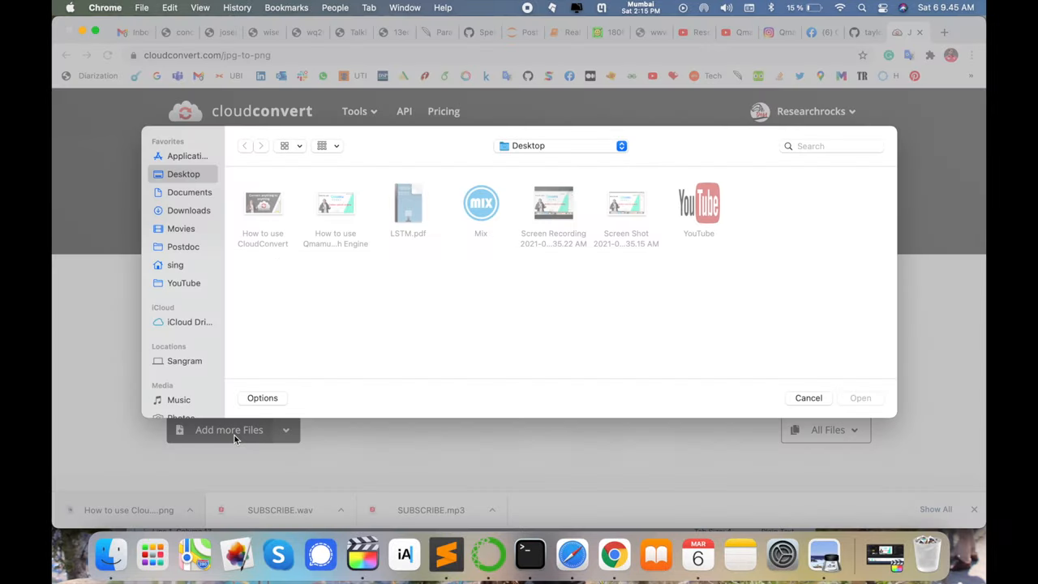
Step: Convert sang1.pdf to DOCX, download sang1.docx, and open it in Pages
left_click(188, 210)
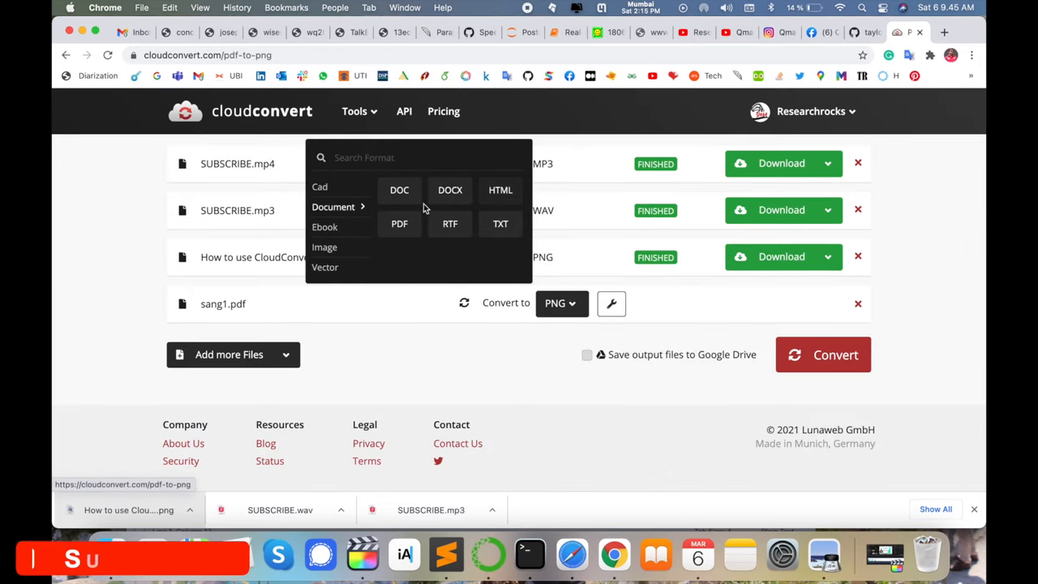
left_click(450, 190)
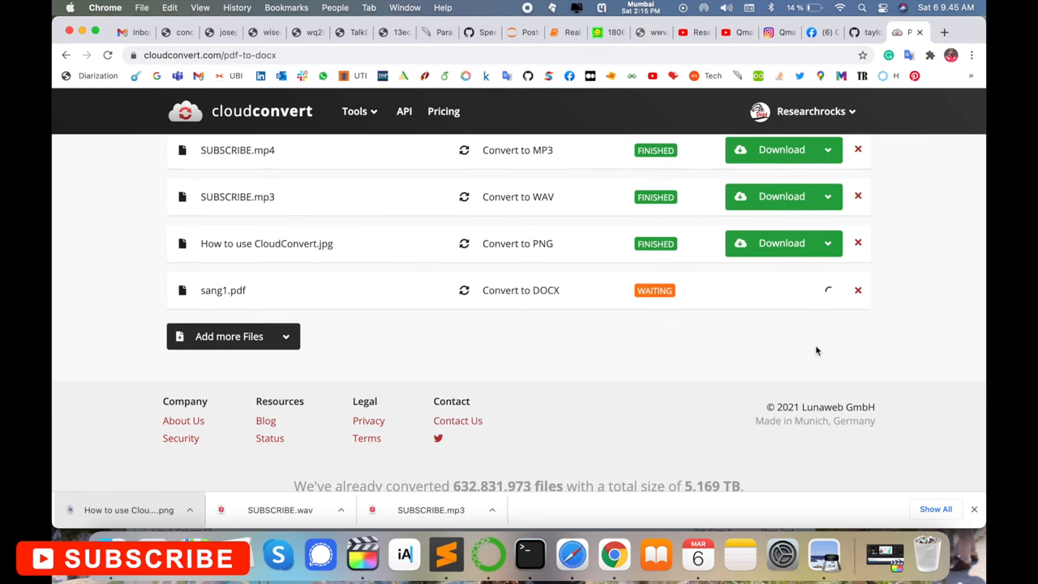
left_click(781, 289)
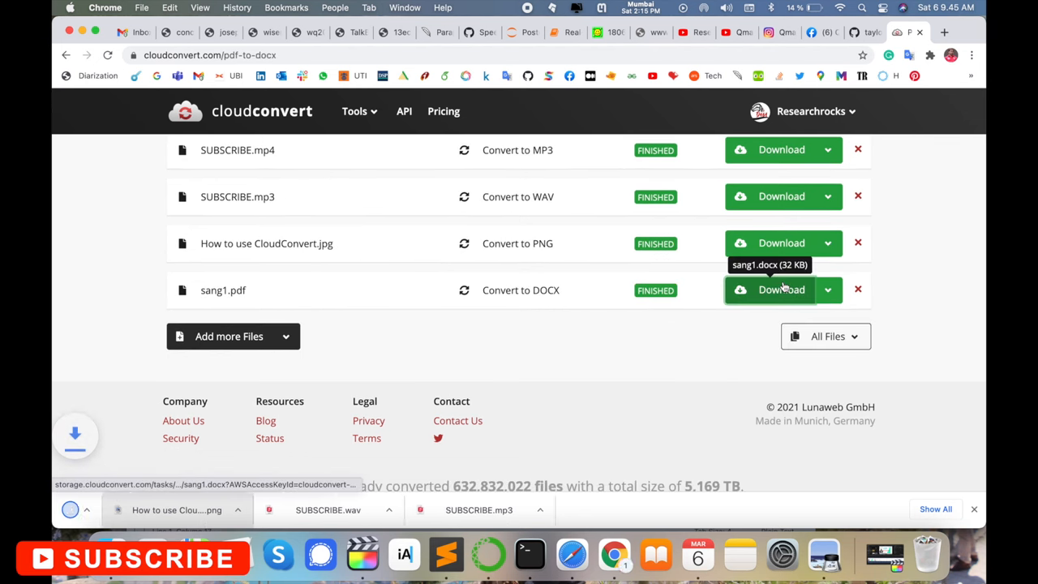
left_click(781, 290)
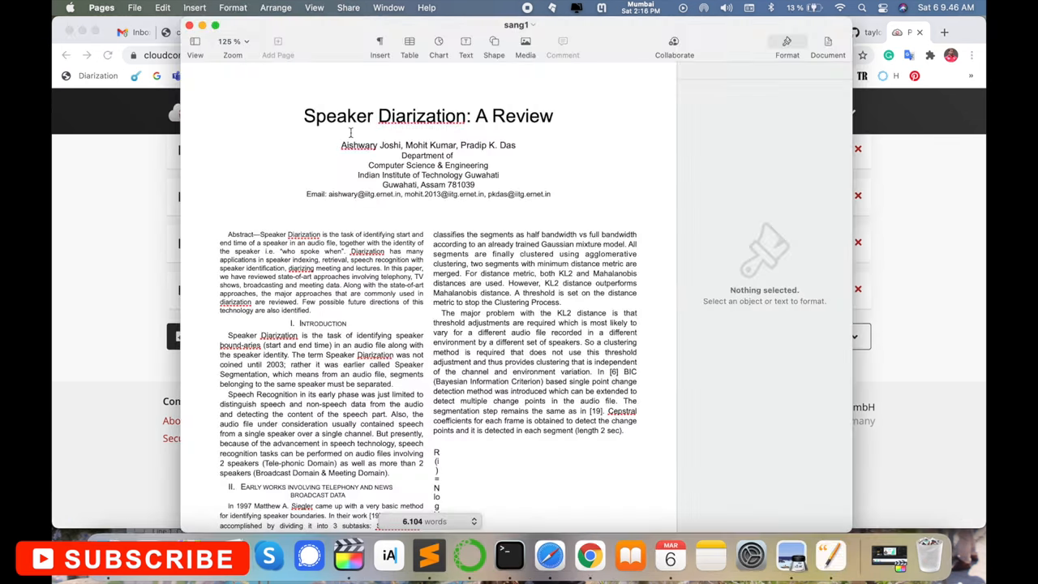
scroll("down", 3)
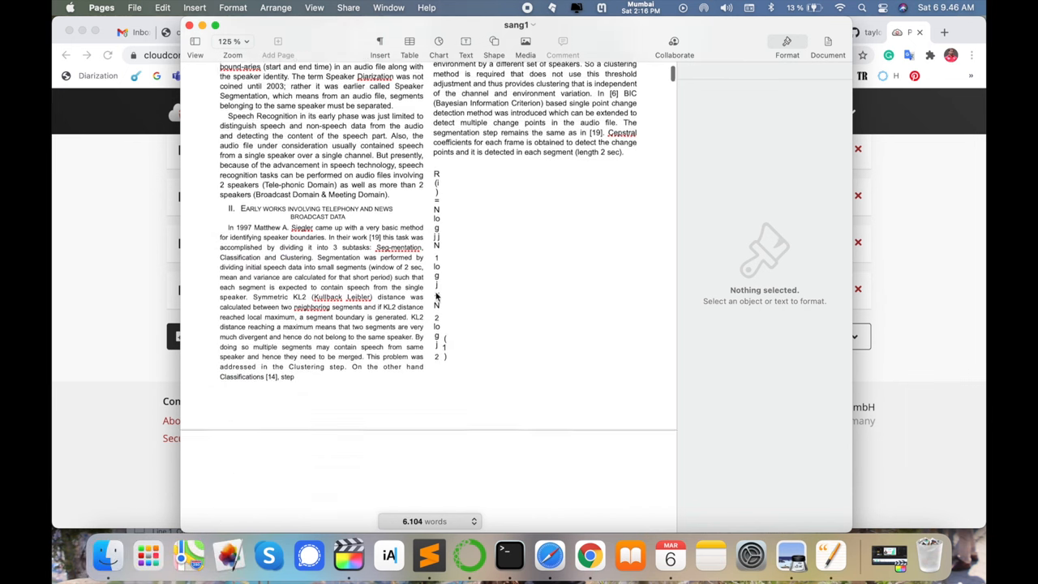
scroll("down", 3)
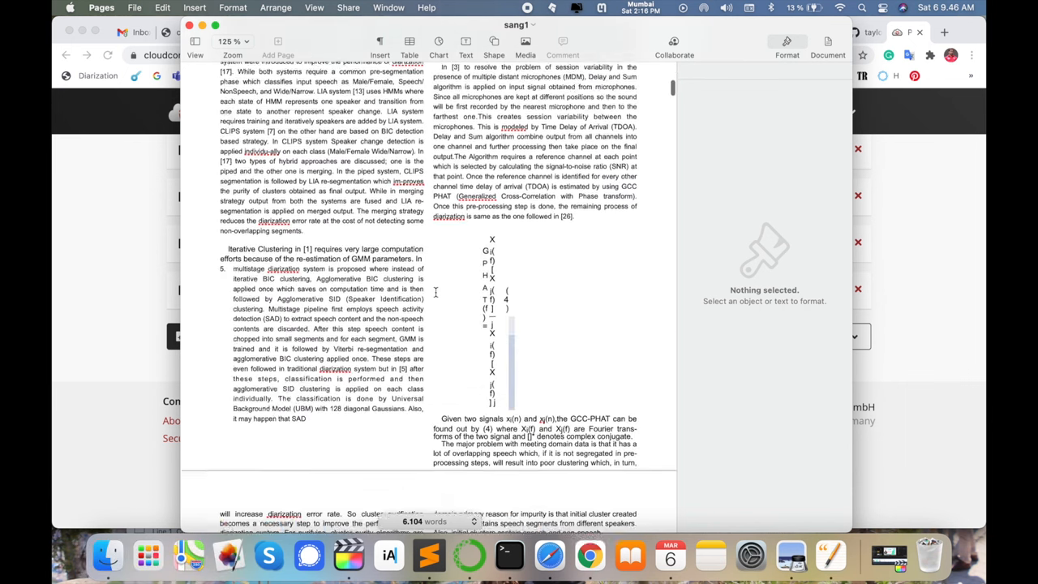
scroll("down", 3)
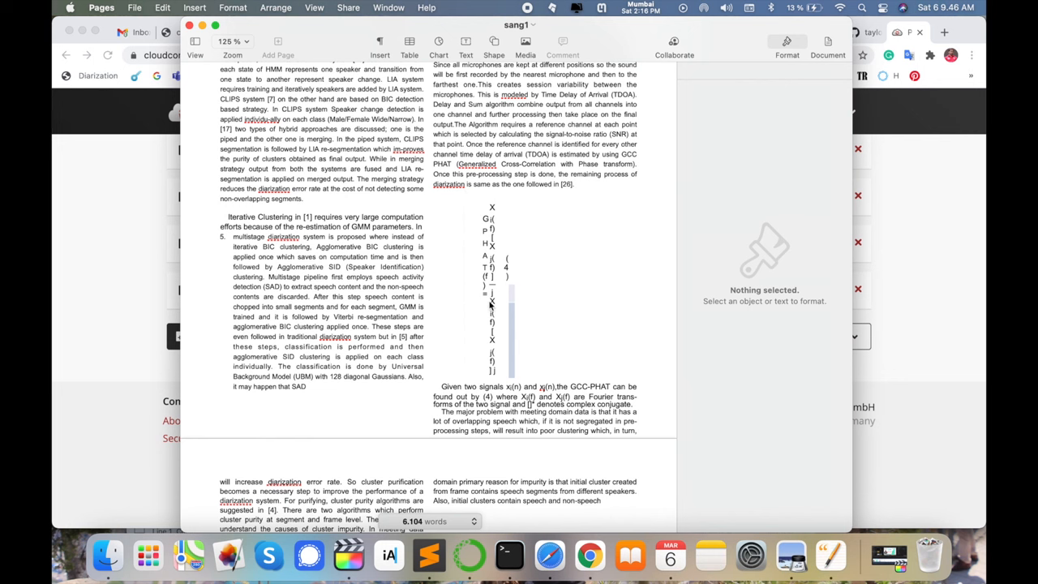